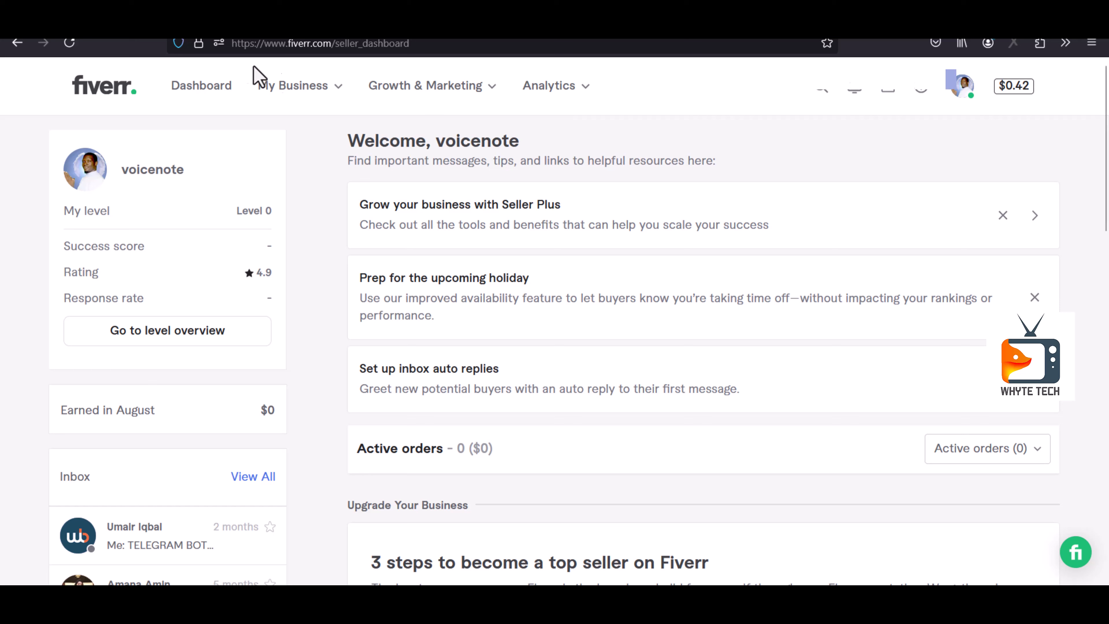
pyautogui.moveTo(419, 390)
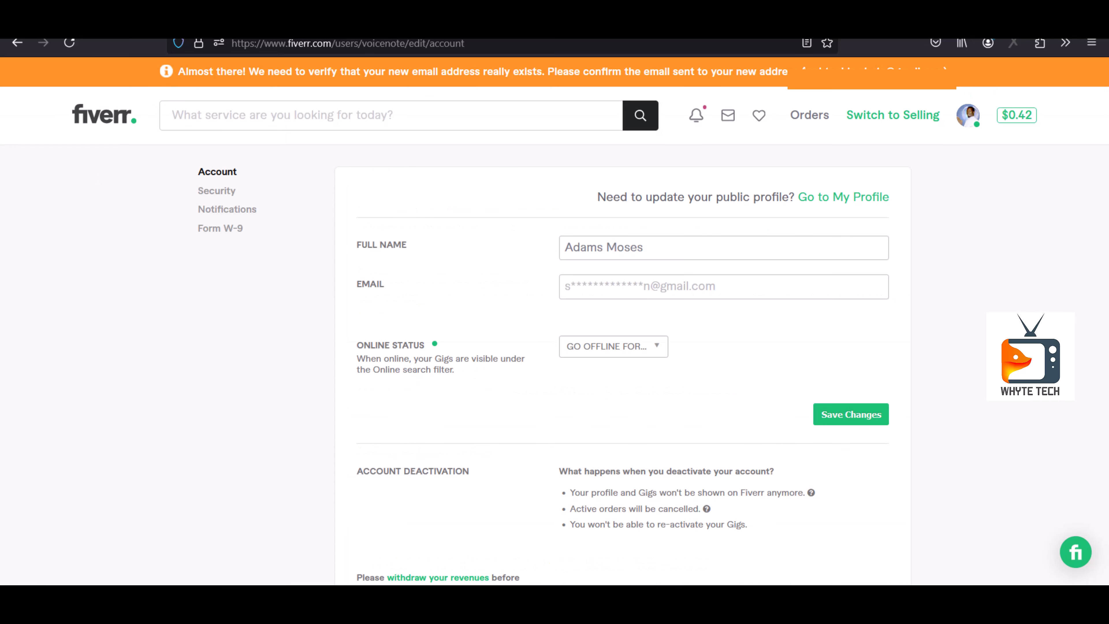
pyautogui.moveTo(471, 252)
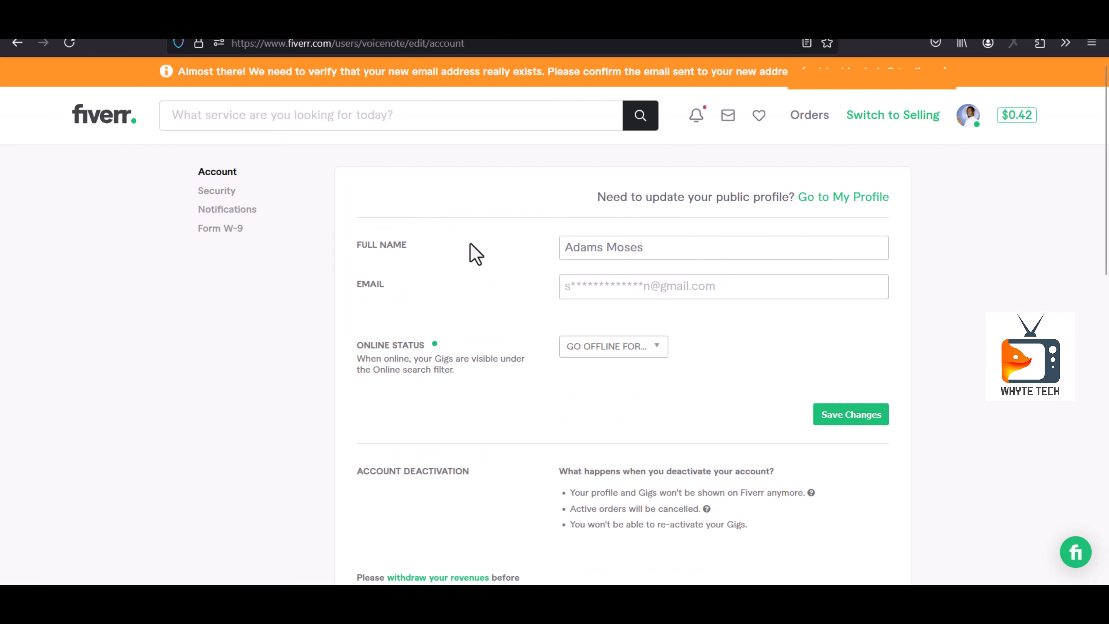
pyautogui.moveTo(545, 206)
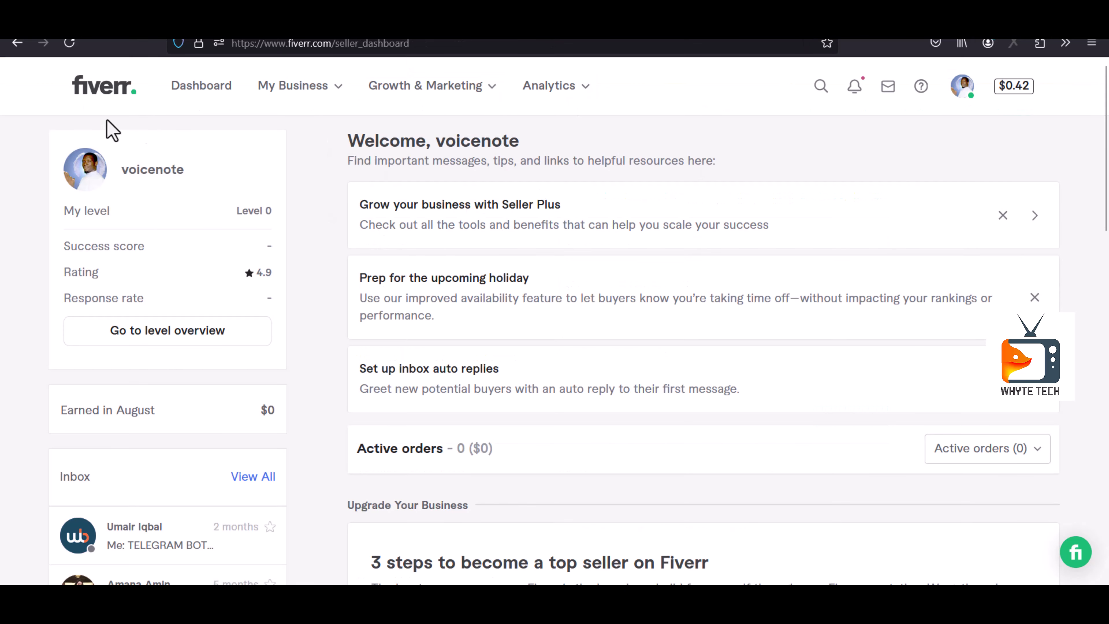
pyautogui.moveTo(962, 86)
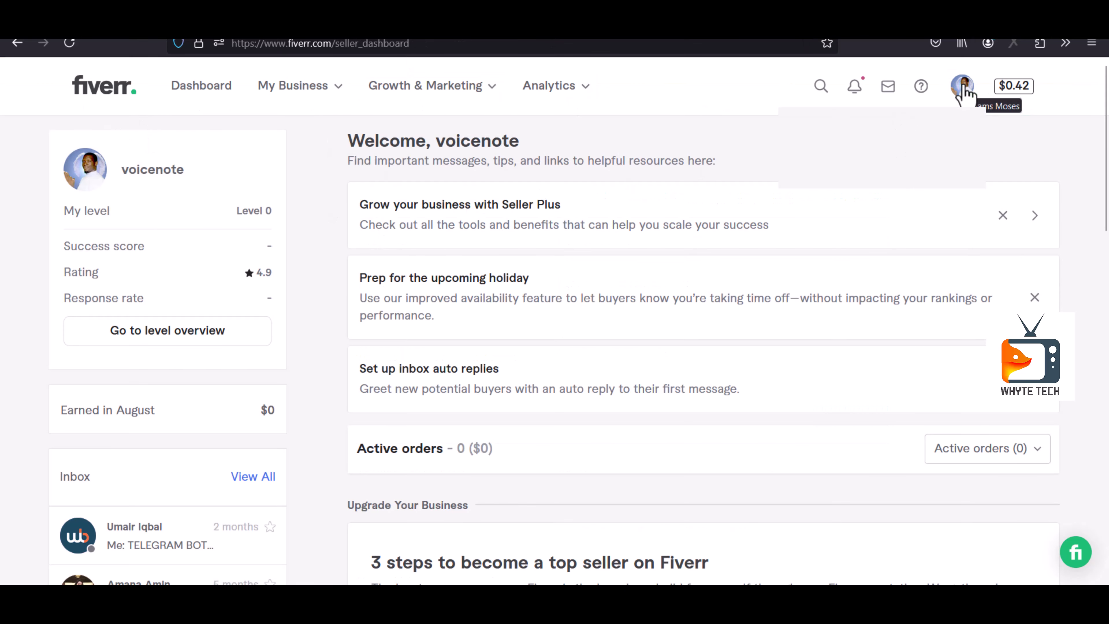
# Step: Go to the Fiverr account settings page from the profile avatar menu
pyautogui.click(962, 86)
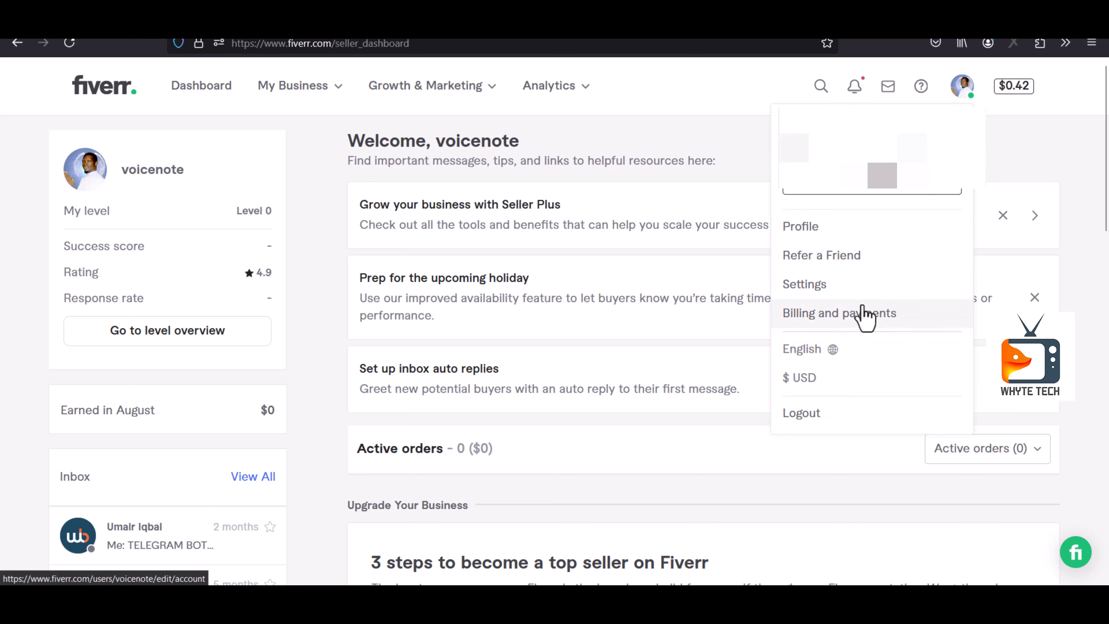
pyautogui.click(839, 313)
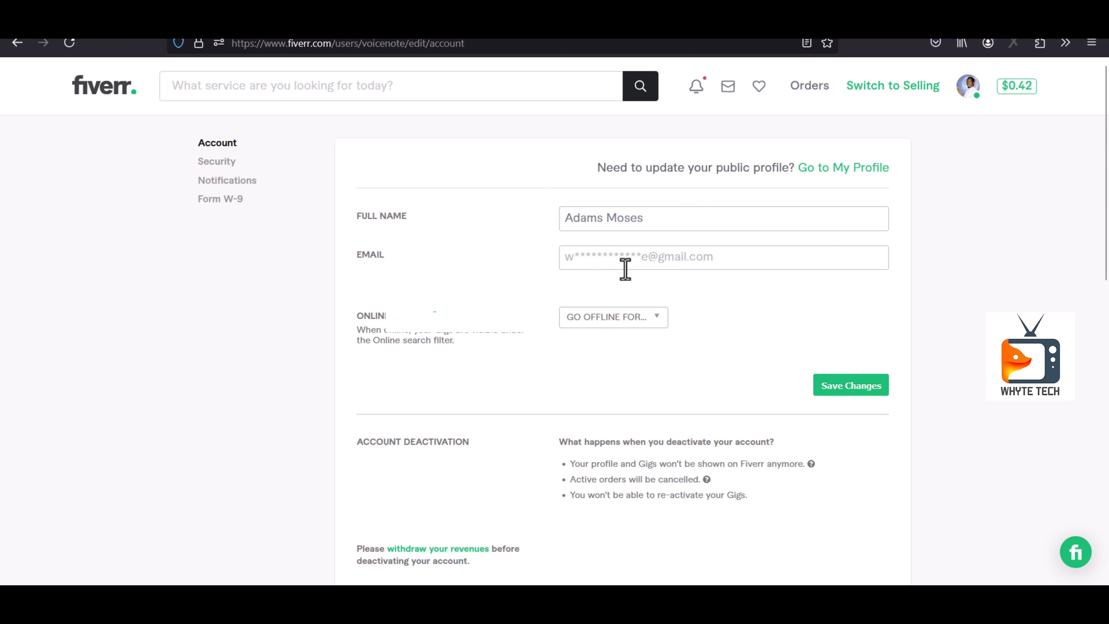
pyautogui.moveTo(638, 258)
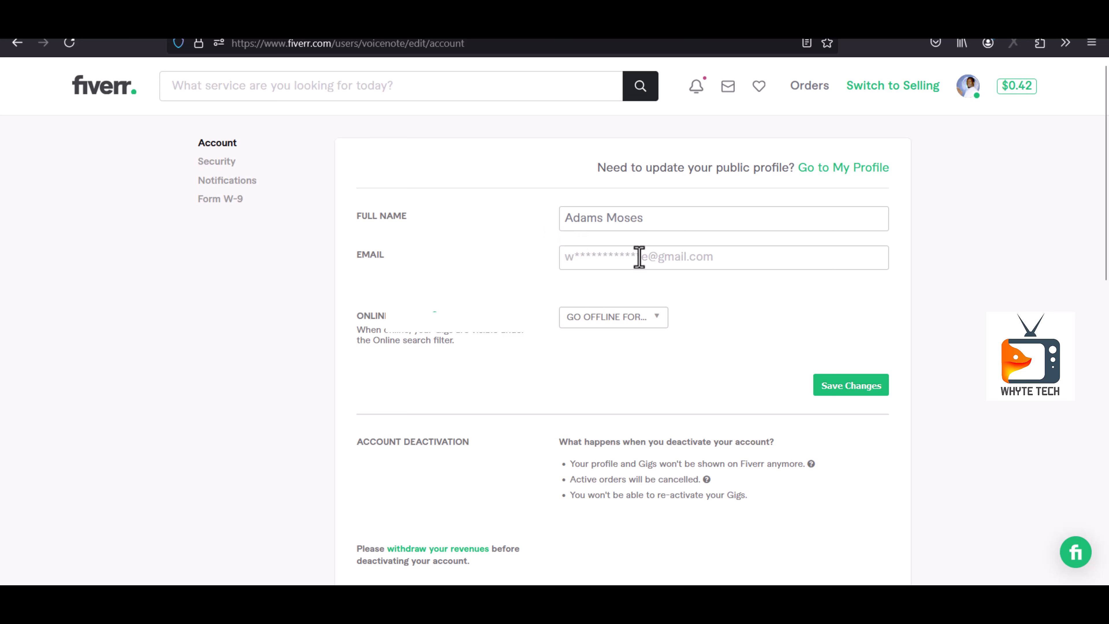
pyautogui.moveTo(373, 274)
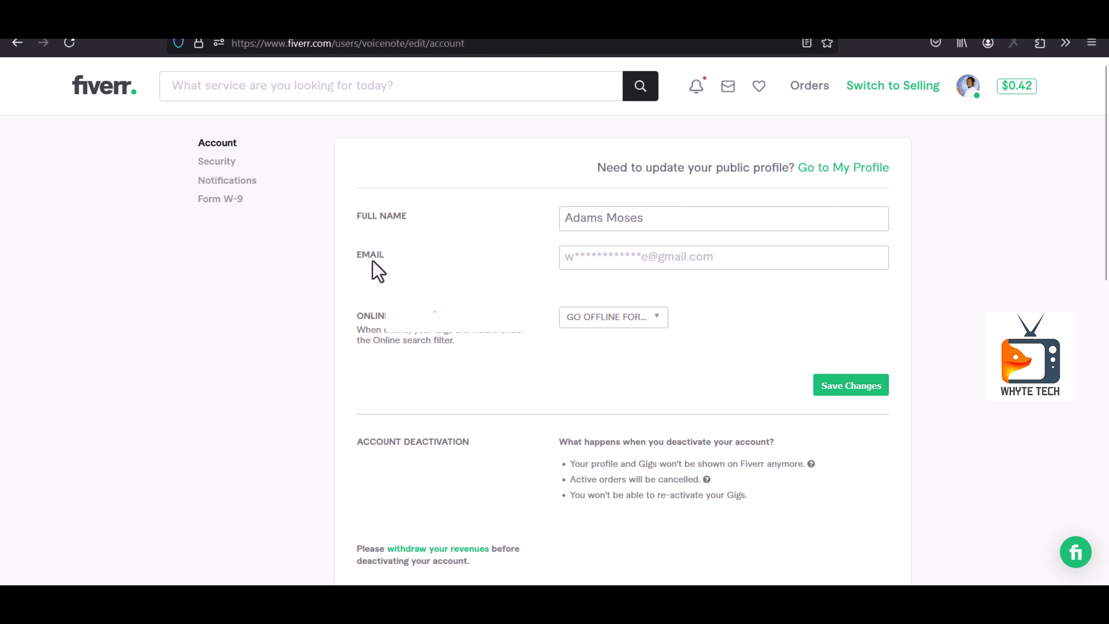
pyautogui.click(703, 256)
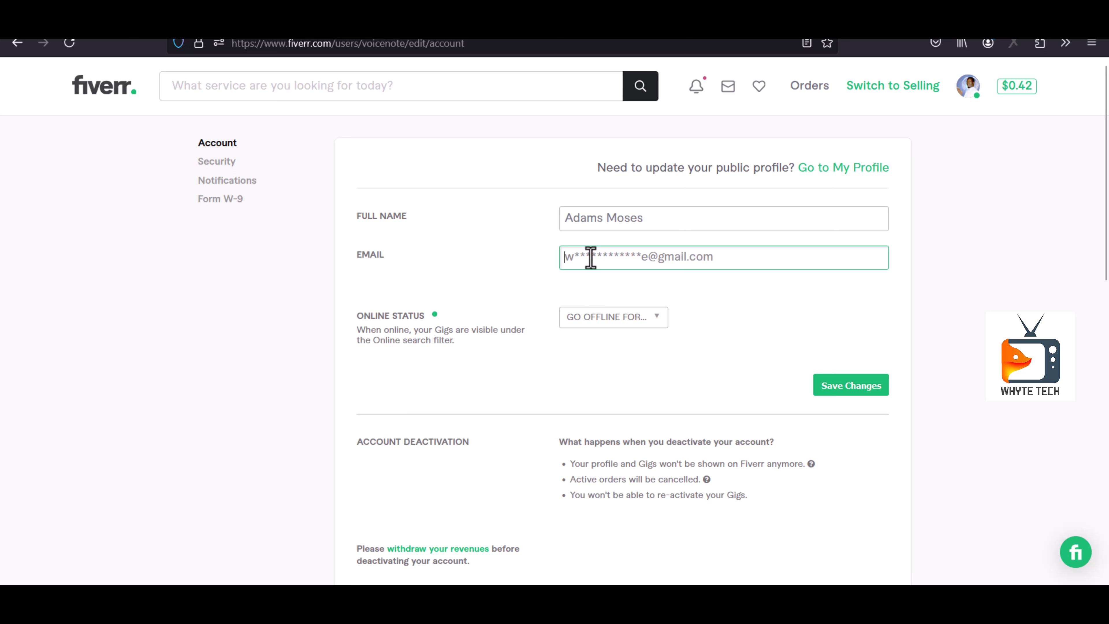
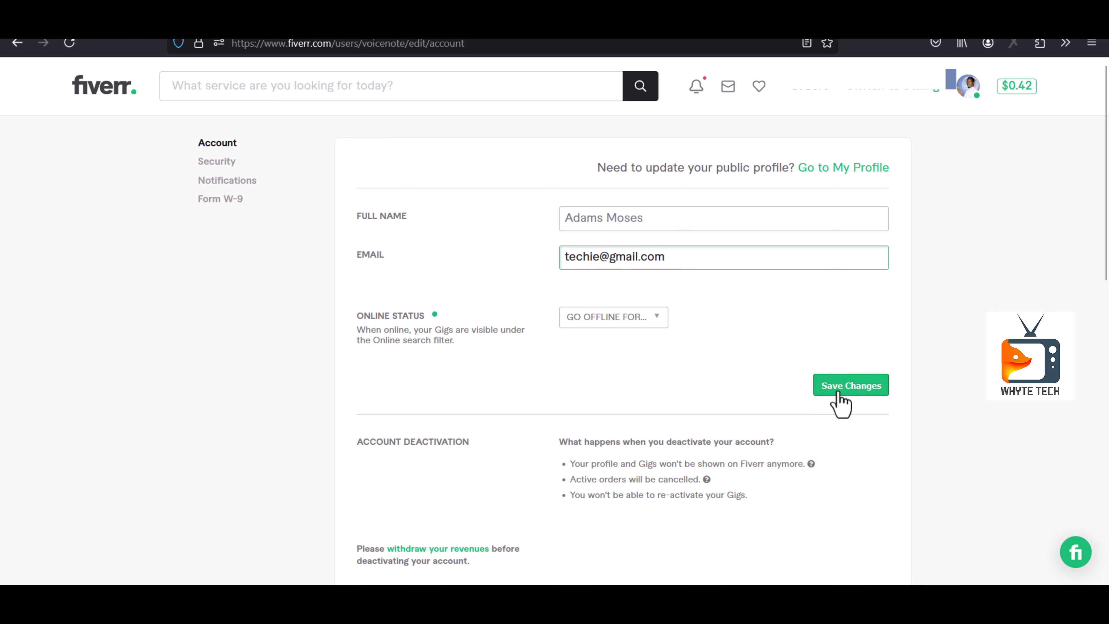
pyautogui.click(850, 386)
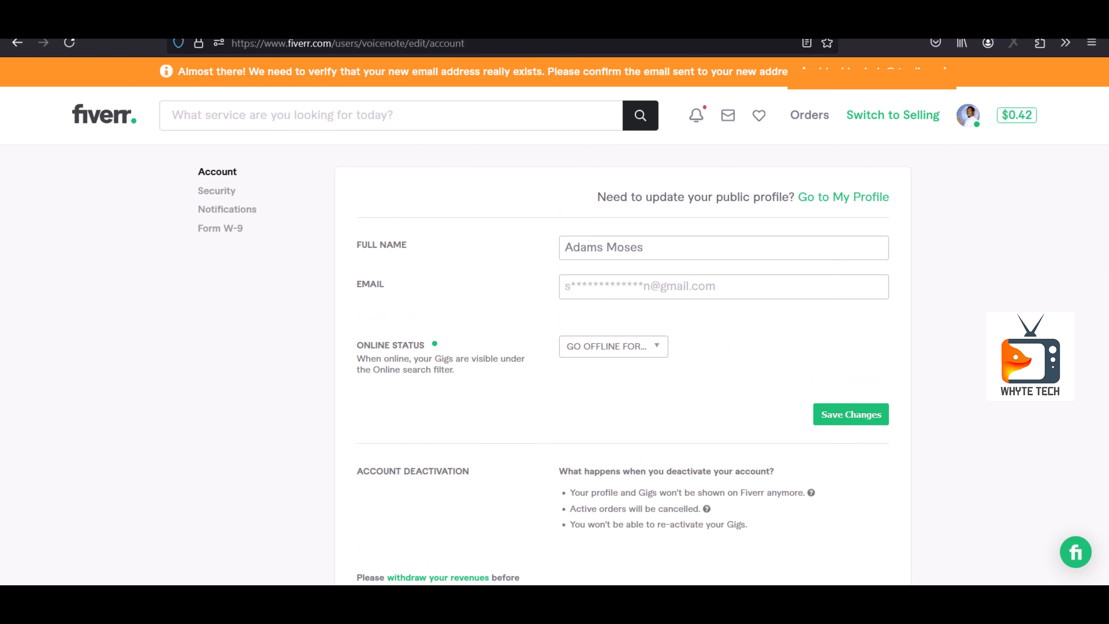
pyautogui.moveTo(516, 73)
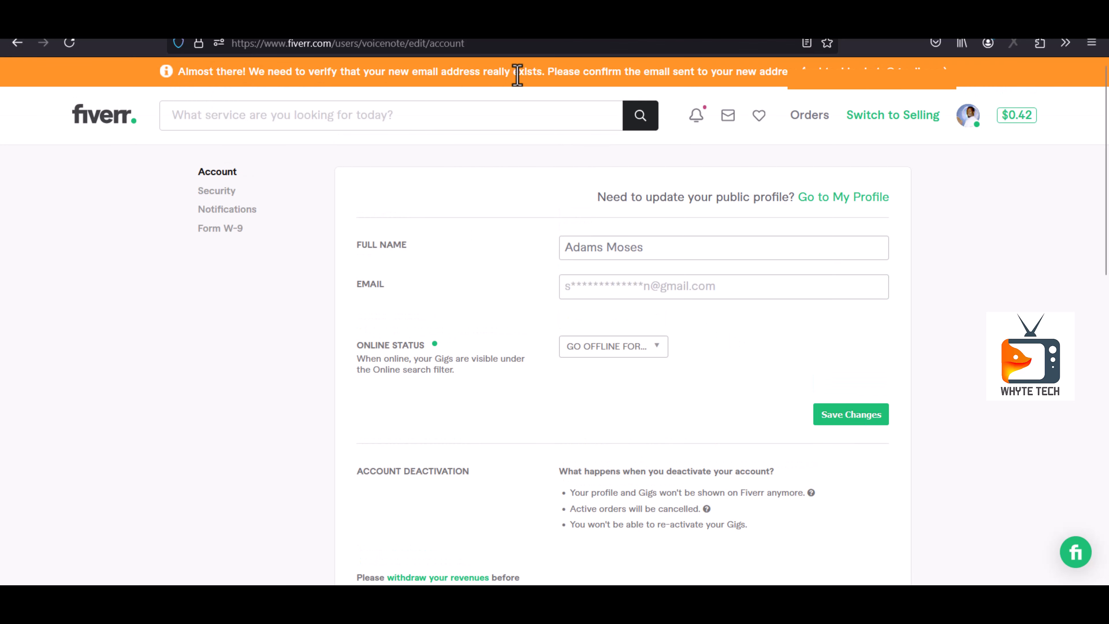
pyautogui.moveTo(734, 72)
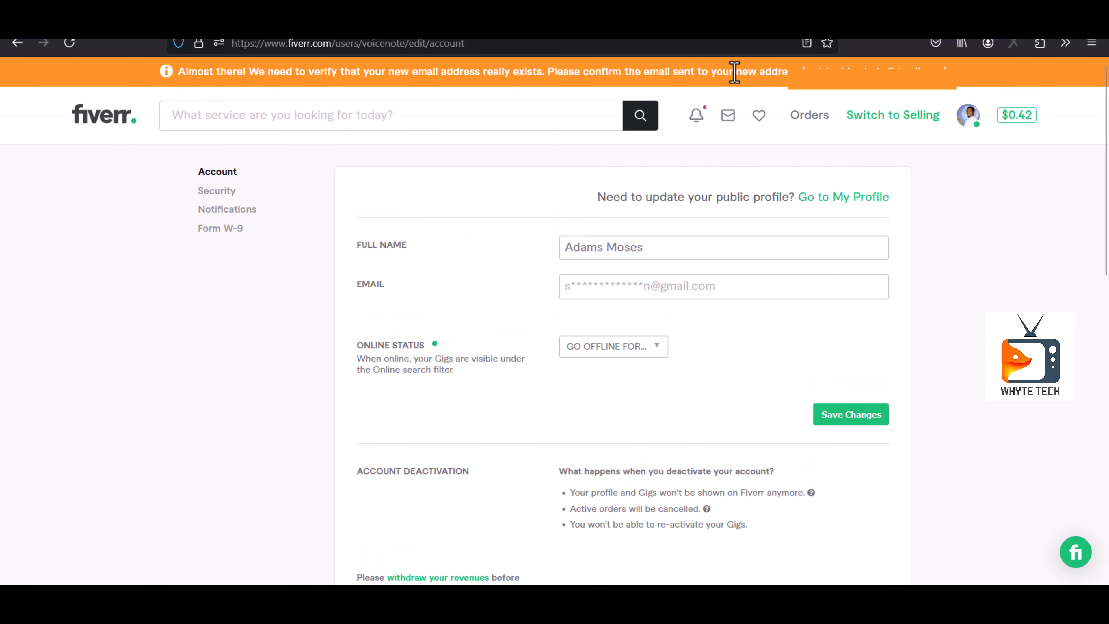
pyautogui.moveTo(742, 63)
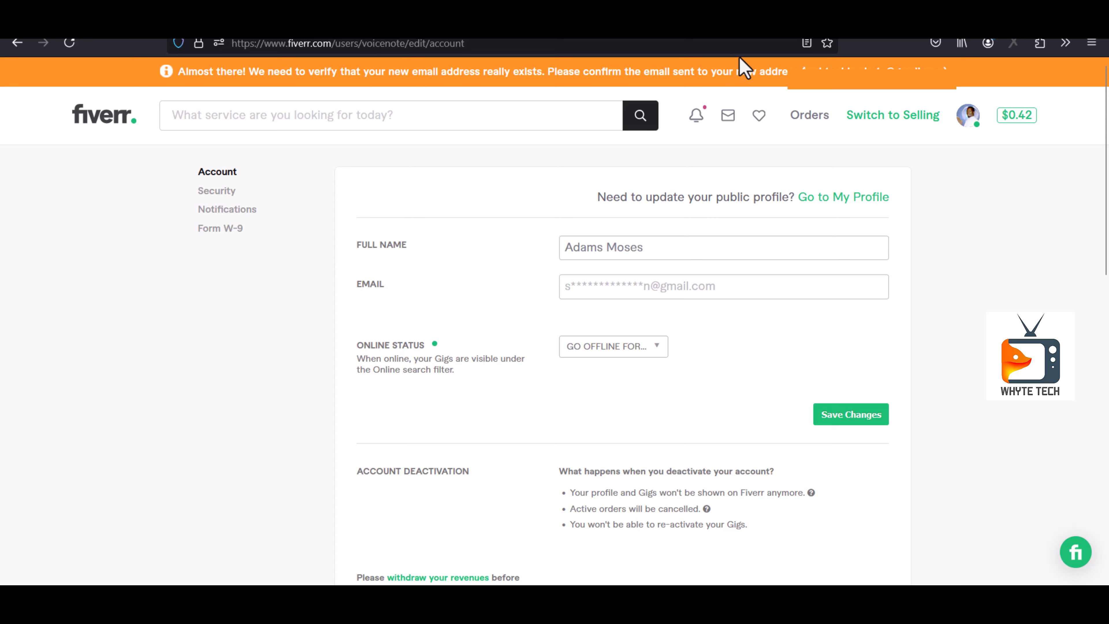
pyautogui.moveTo(740, 74)
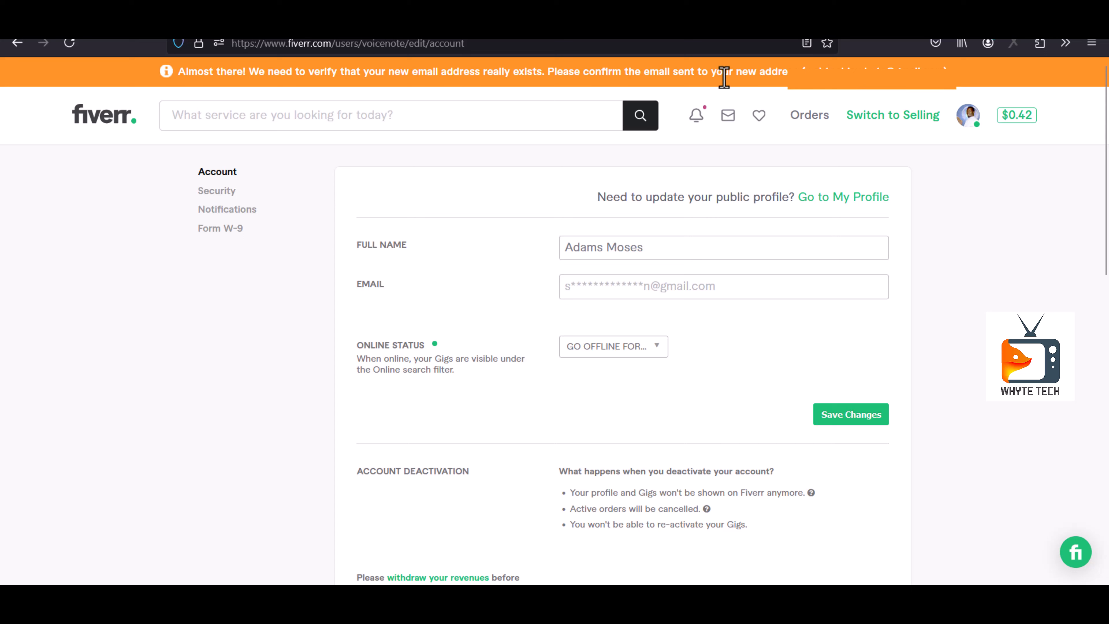
pyautogui.moveTo(171, 88)
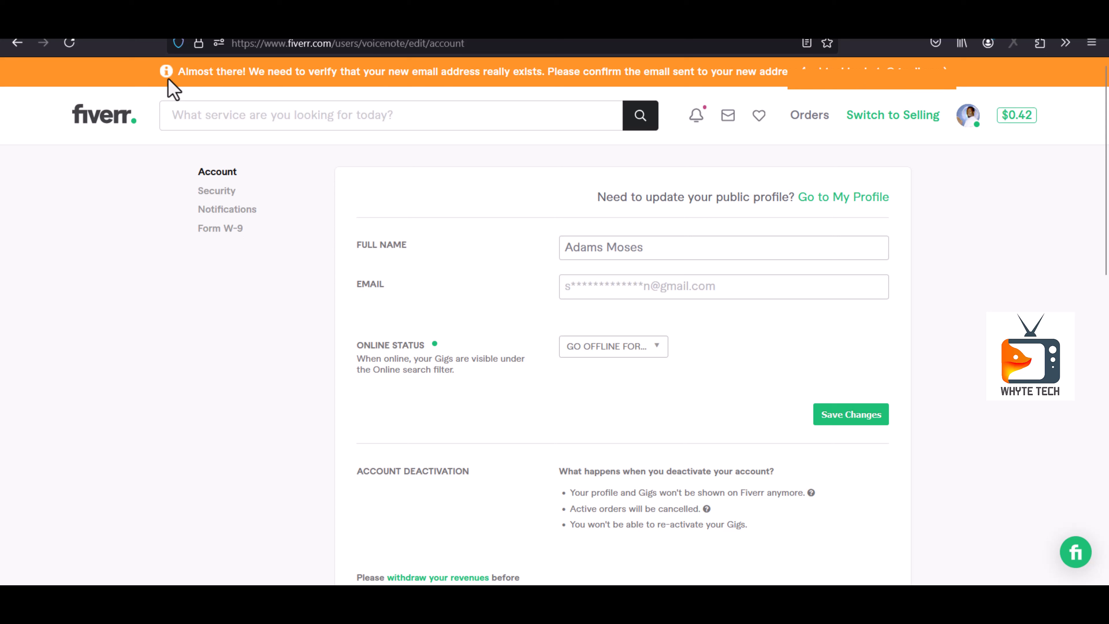
pyautogui.moveTo(180, 71); pyautogui.dragTo(510, 70)
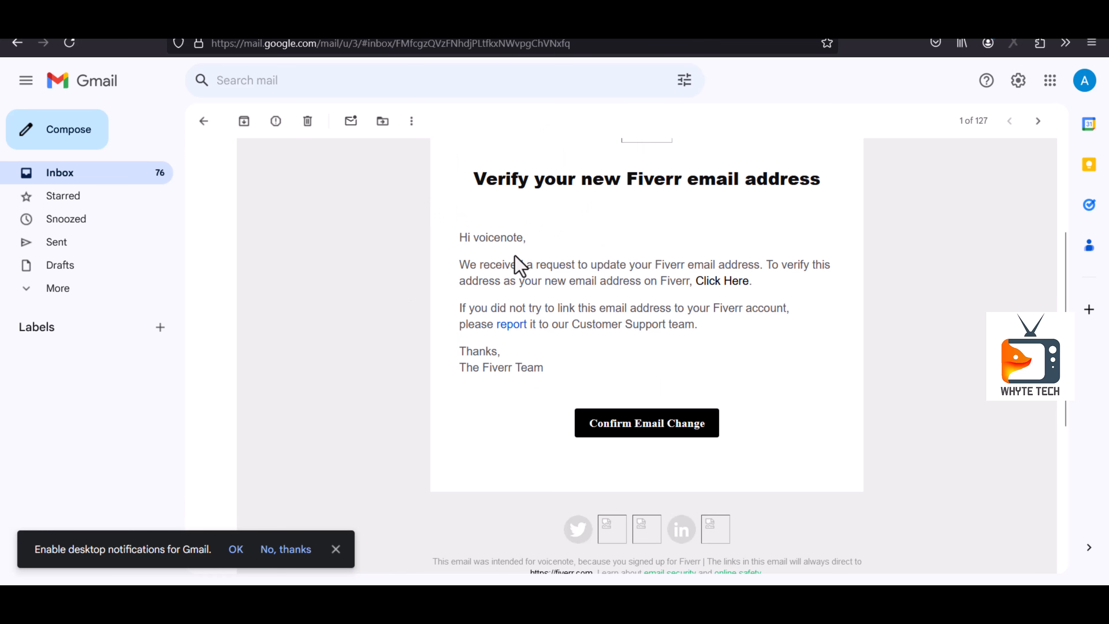
# Step: From the Gmail inbox, confirm the email change via the latest Fiverr verification message
pyautogui.scroll(-3)
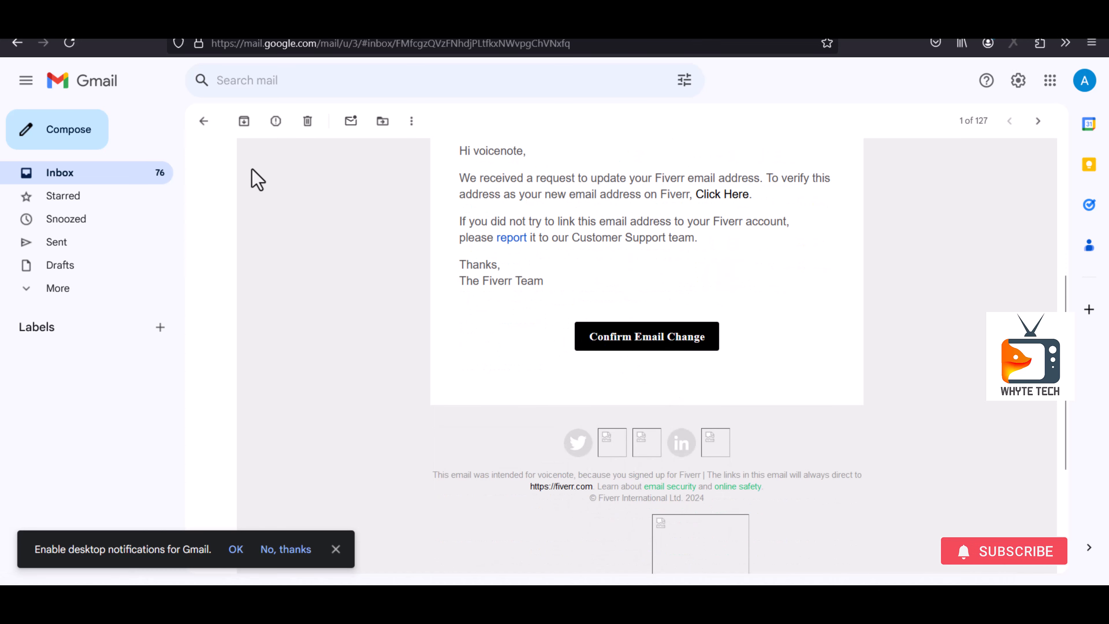
pyautogui.click(204, 121)
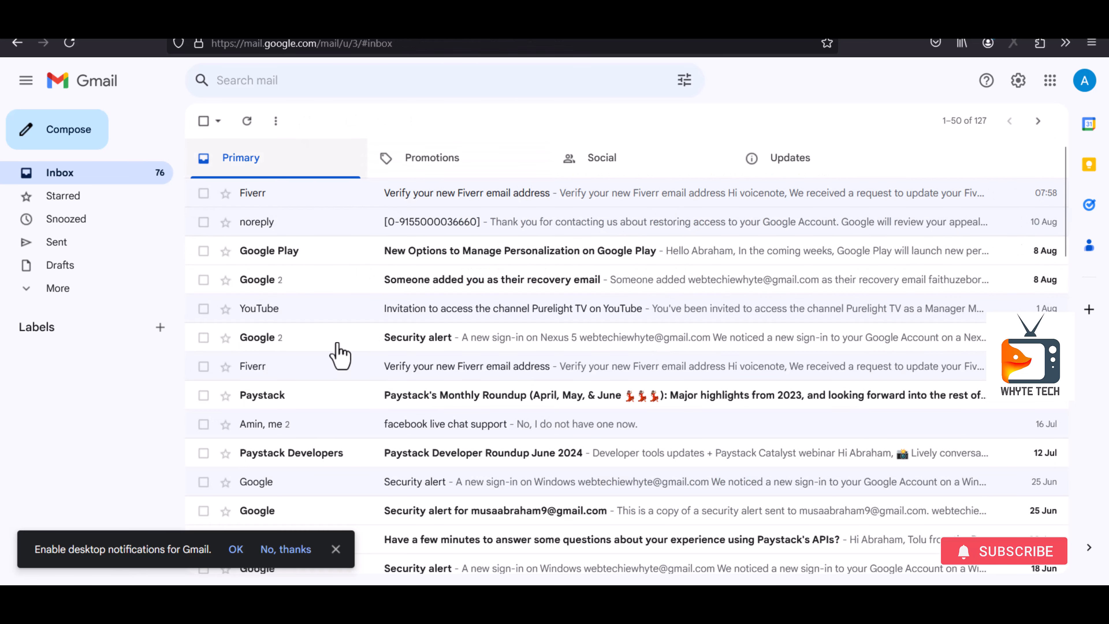
pyautogui.moveTo(462, 200)
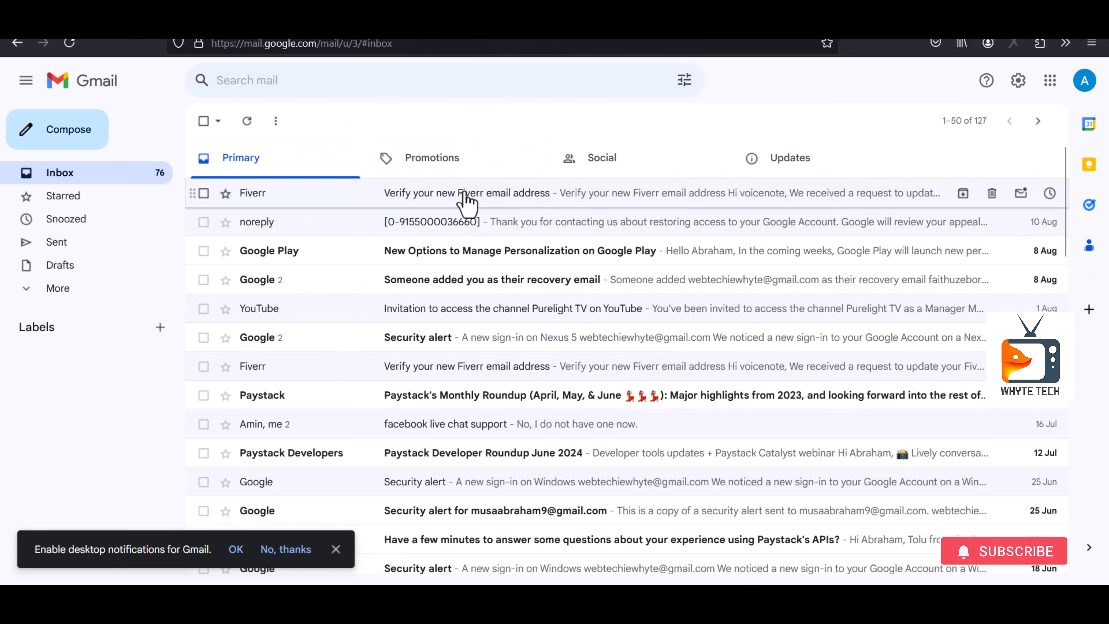
pyautogui.click(465, 193)
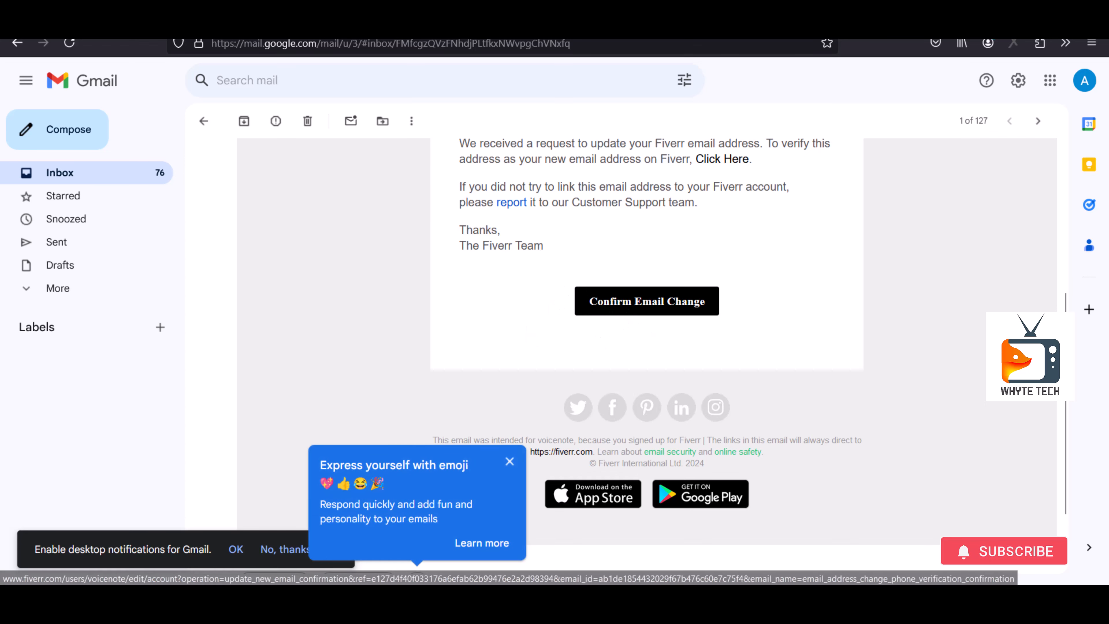
pyautogui.click(646, 301)
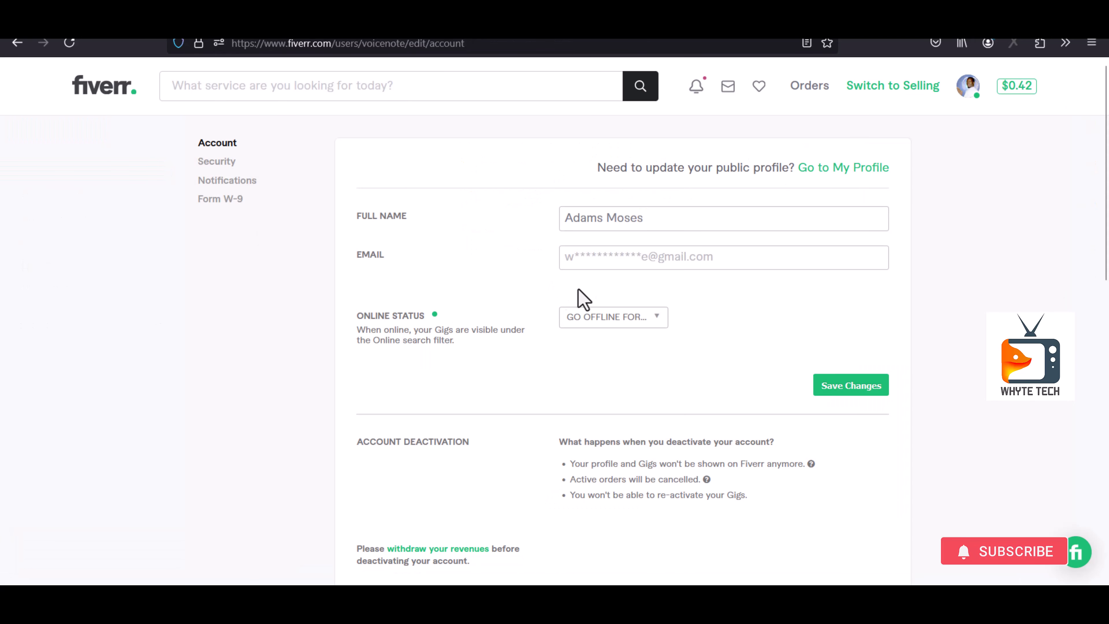
pyautogui.moveTo(633, 286)
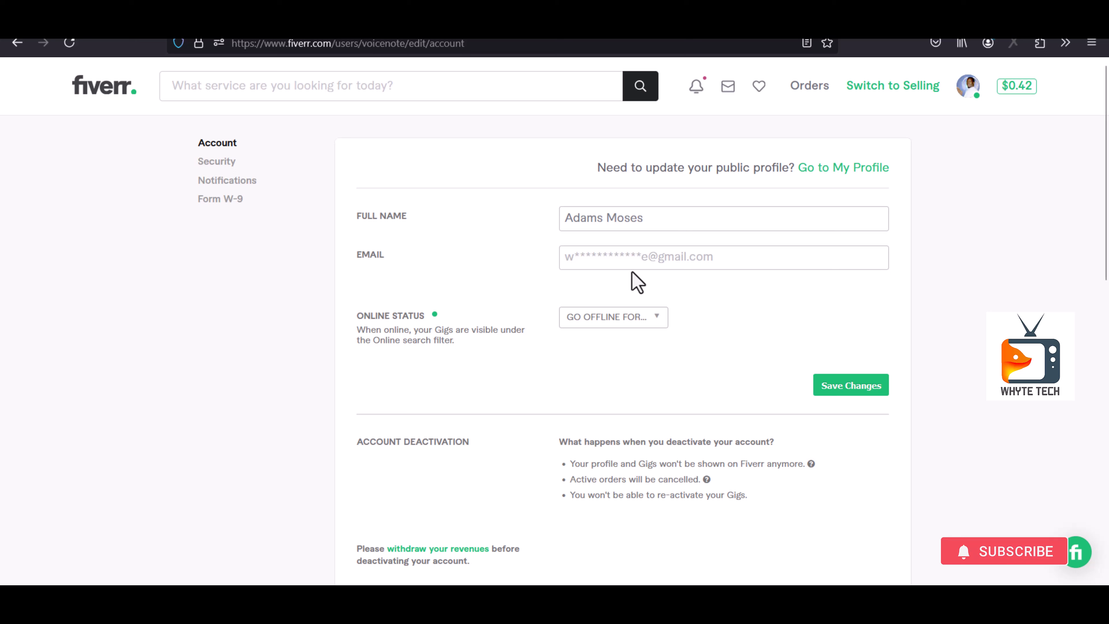
pyautogui.moveTo(501, 222)
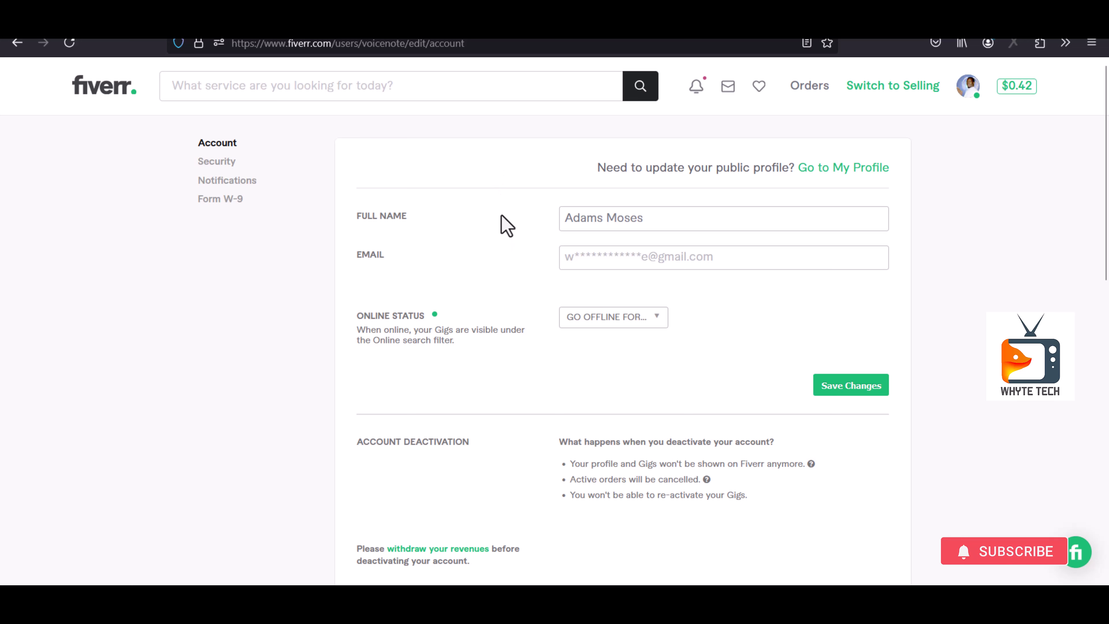
pyautogui.moveTo(510, 230)
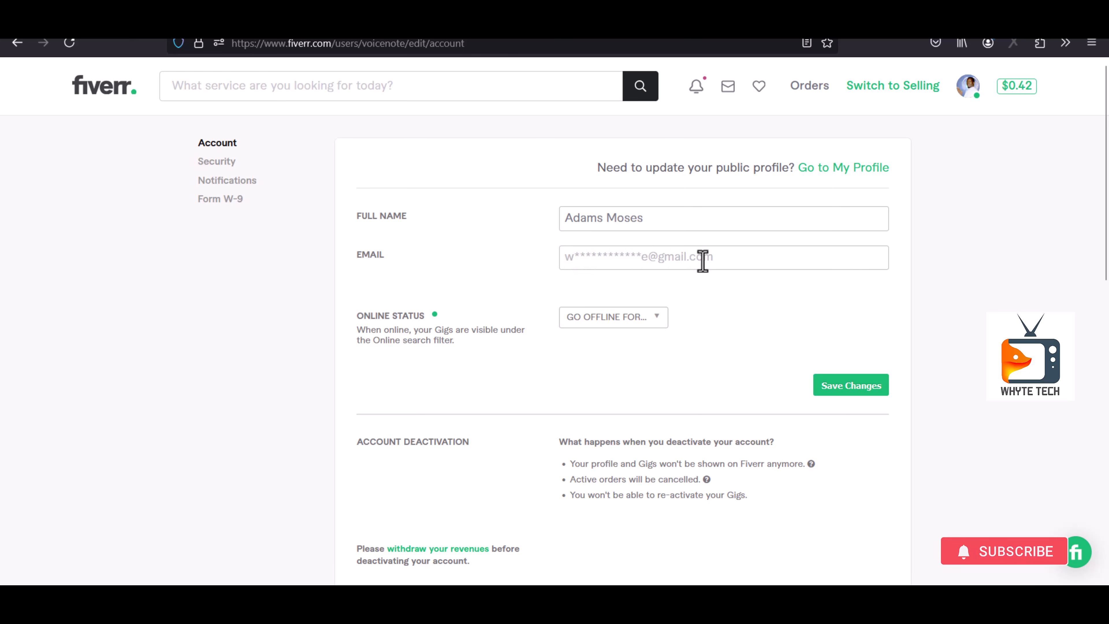
pyautogui.click(851, 385)
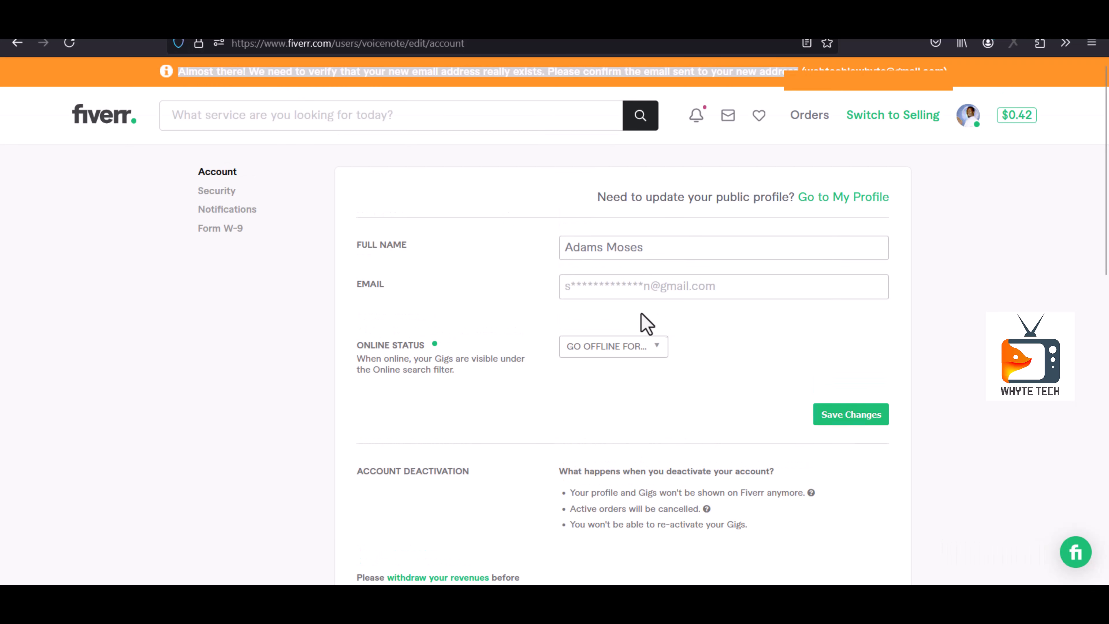
pyautogui.moveTo(551, 300)
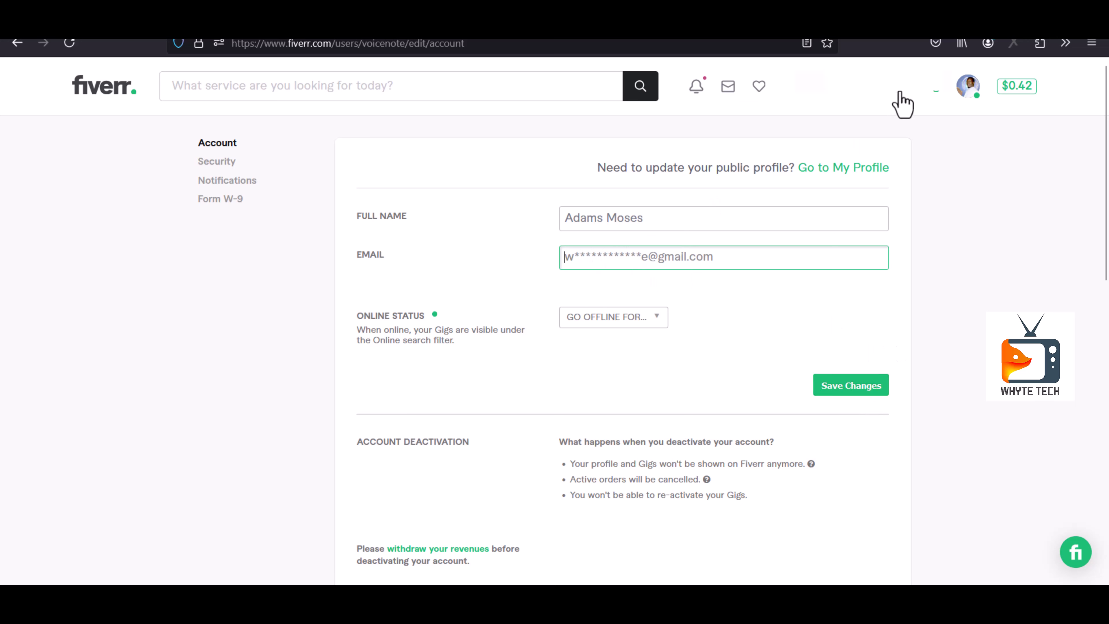
pyautogui.moveTo(651, 260)
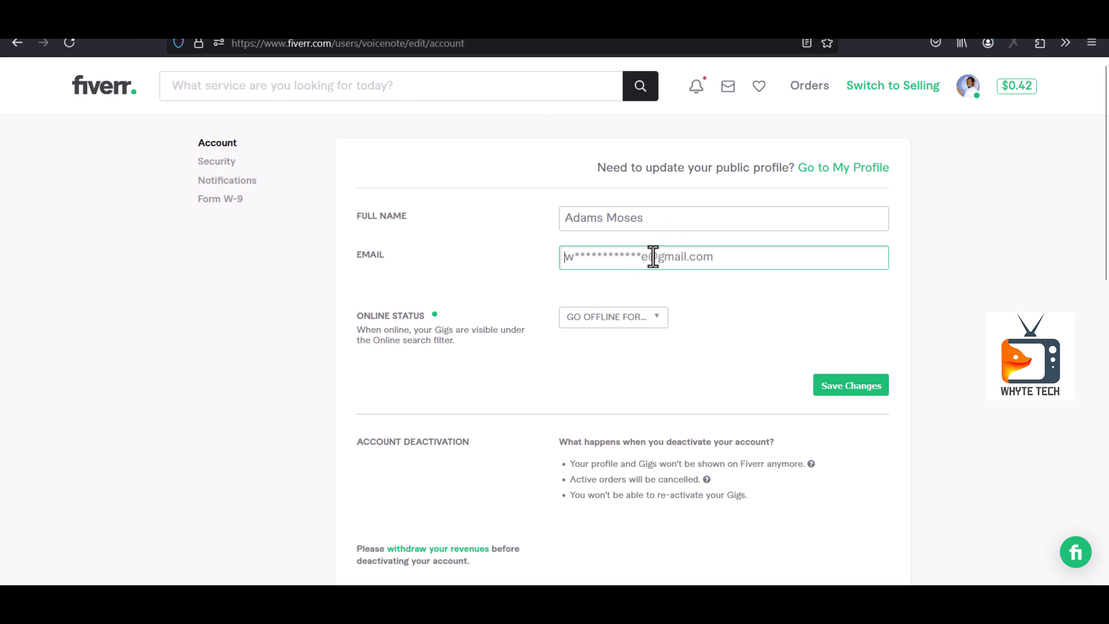
pyautogui.moveTo(641, 387)
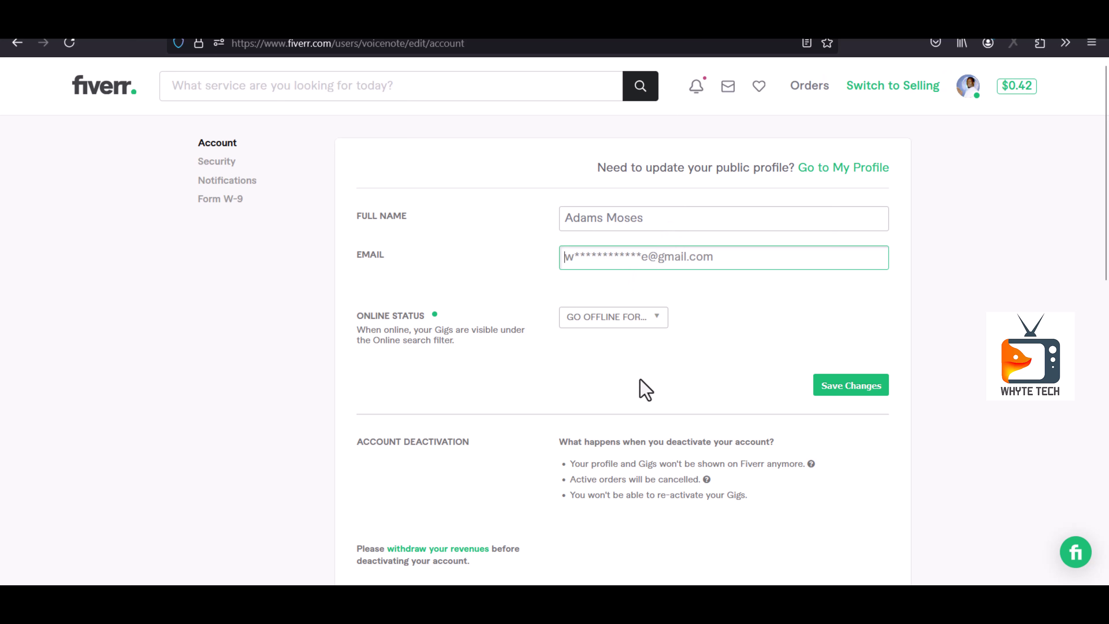